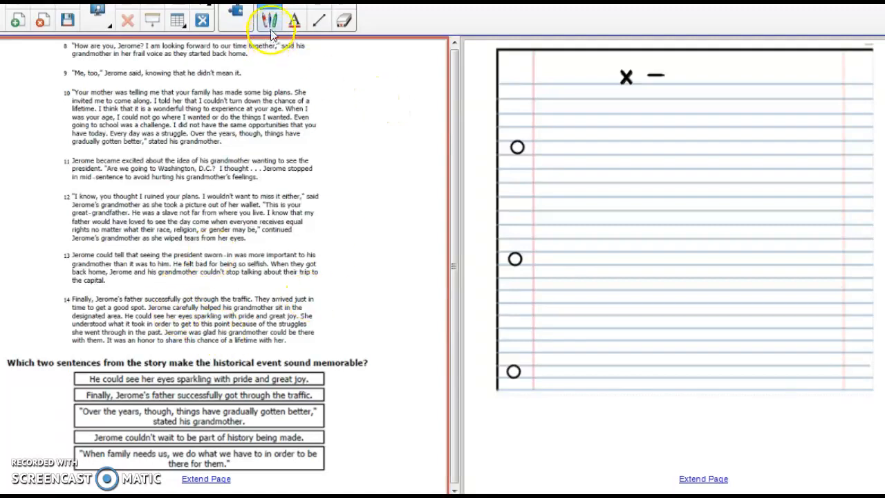
- Highlight 'two sentences', 'historical event' and 'memorable' in the question with the yellow highlighter
left_click(268, 19)
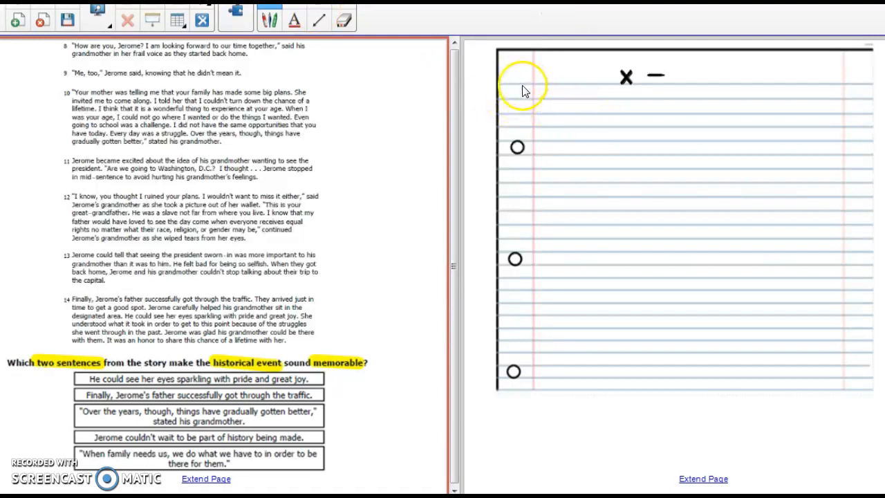
- Add the note '5. 2 sentences - historical event MEMORABLE - (remember forever)!' at the top of the lined page
left_click(523, 89)
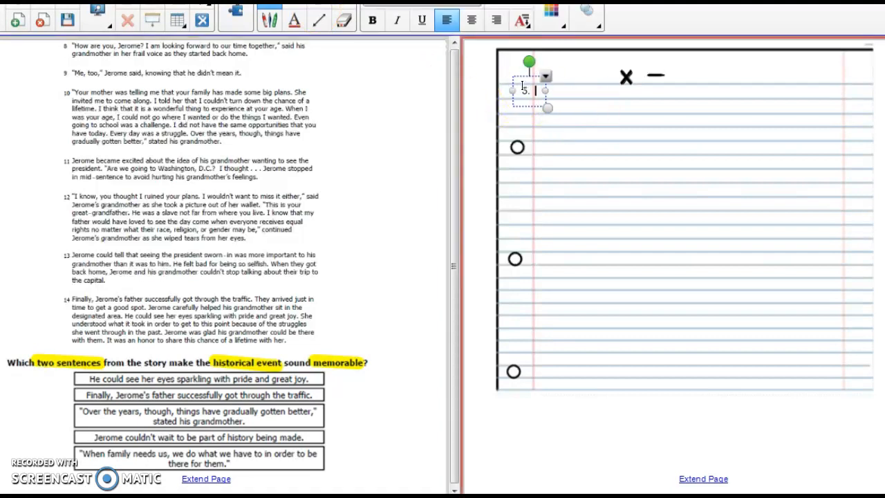
type("tej")
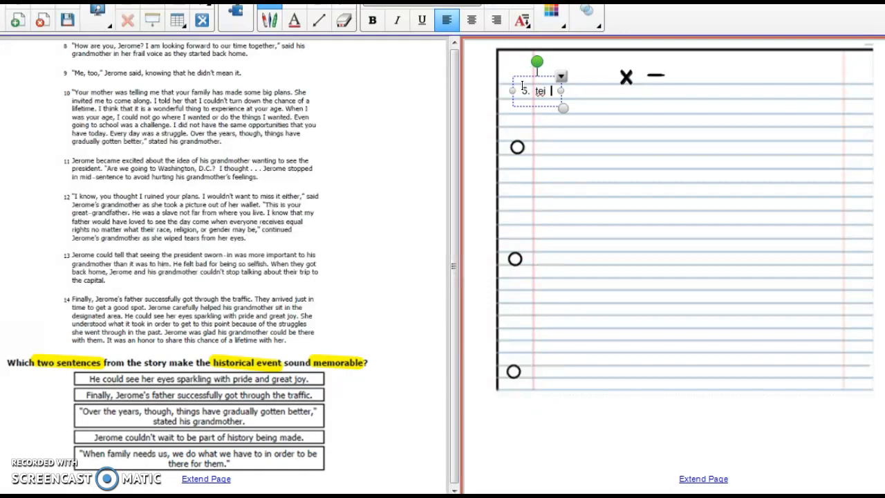
type("2 sentences - historical e")
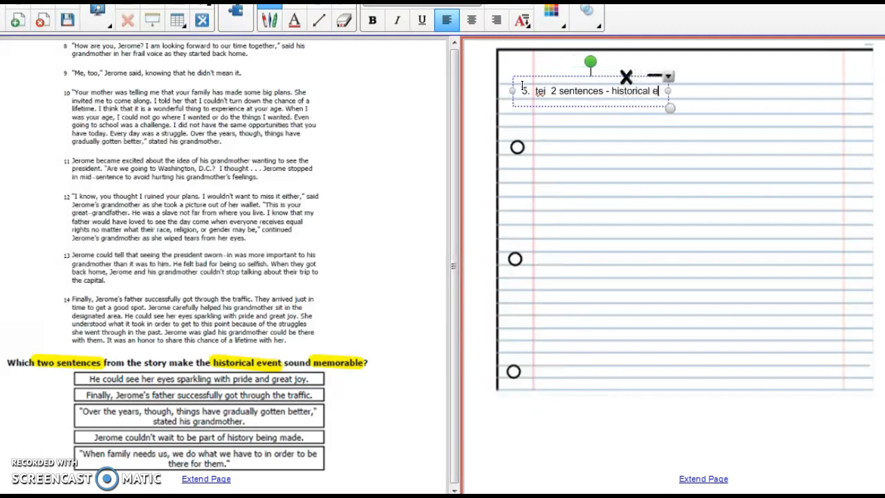
type("MEMORABLE -")
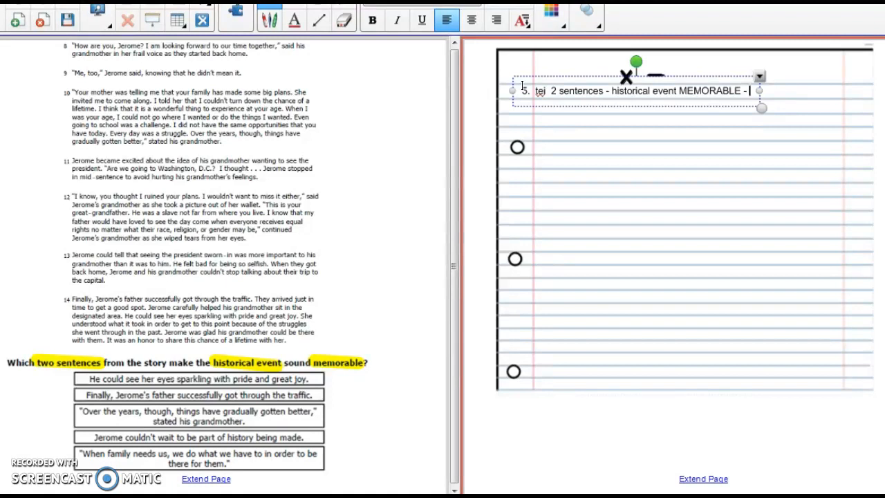
type("(remember forever)!")
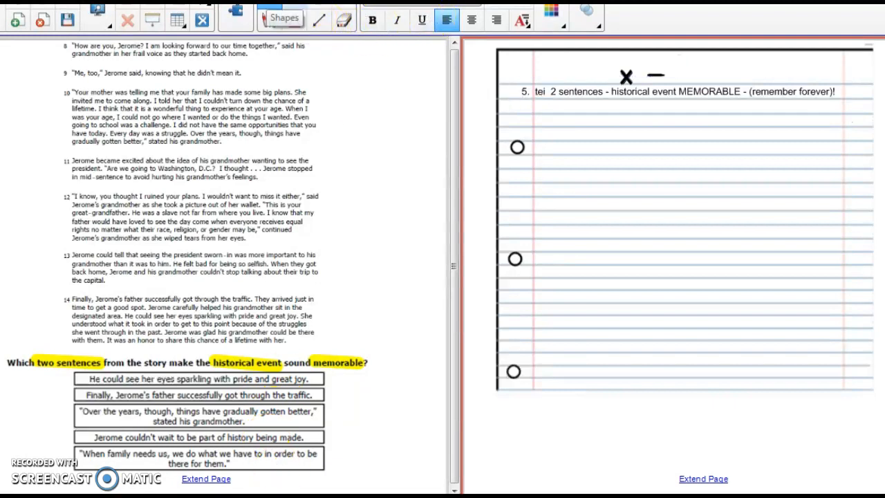
- Draw a rectangle answer box under the heading and clone it into a stacked column of five
left_click(282, 18)
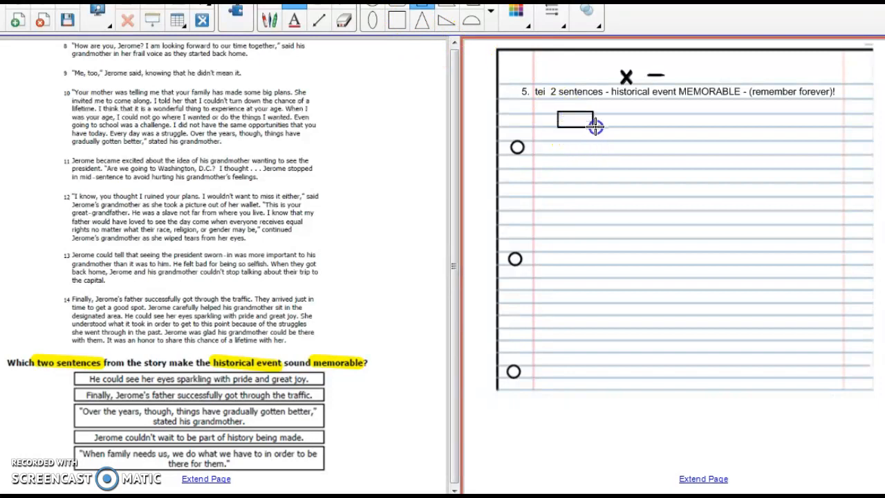
left_click_drag(595, 123, 726, 135)
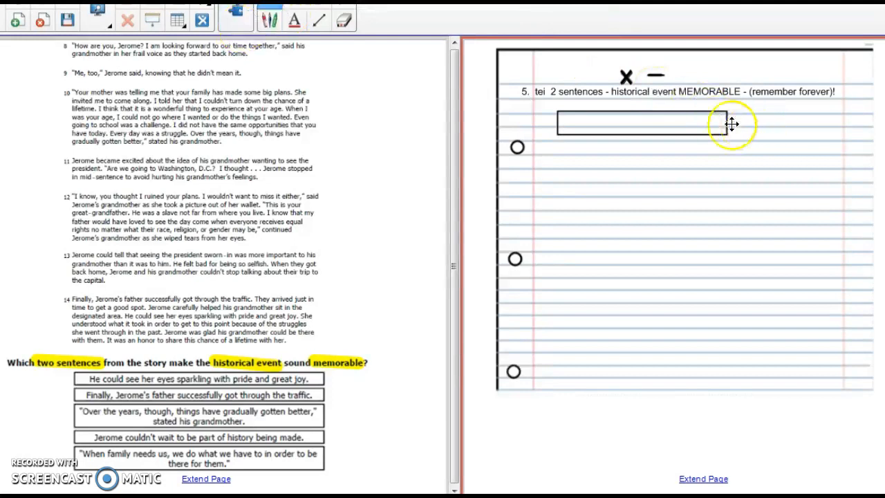
right_click(731, 123)
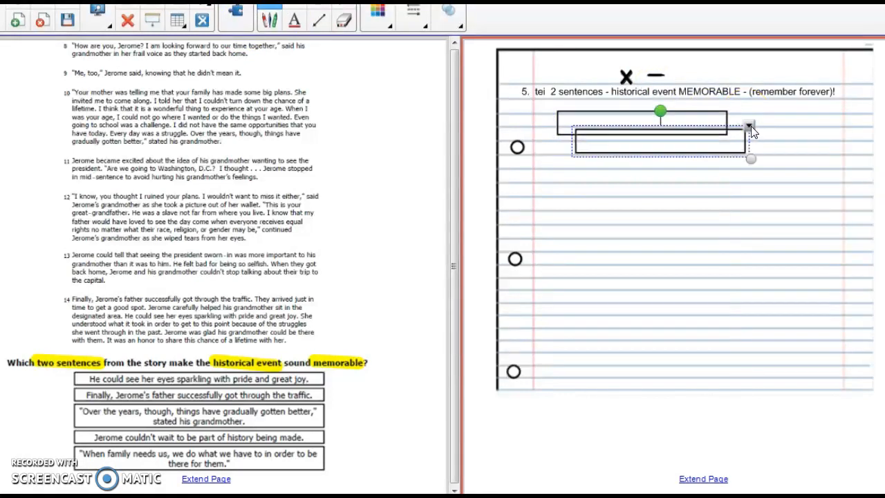
left_click_drag(749, 132, 749, 149)
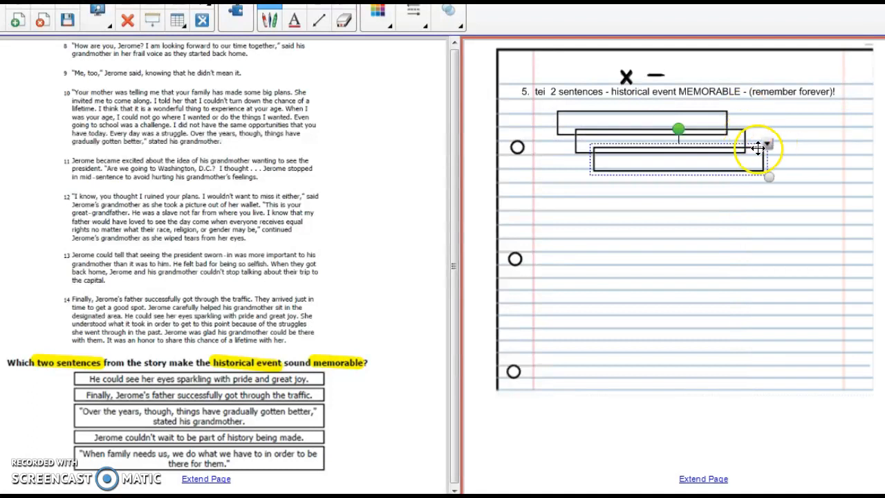
left_click_drag(685, 159, 694, 177)
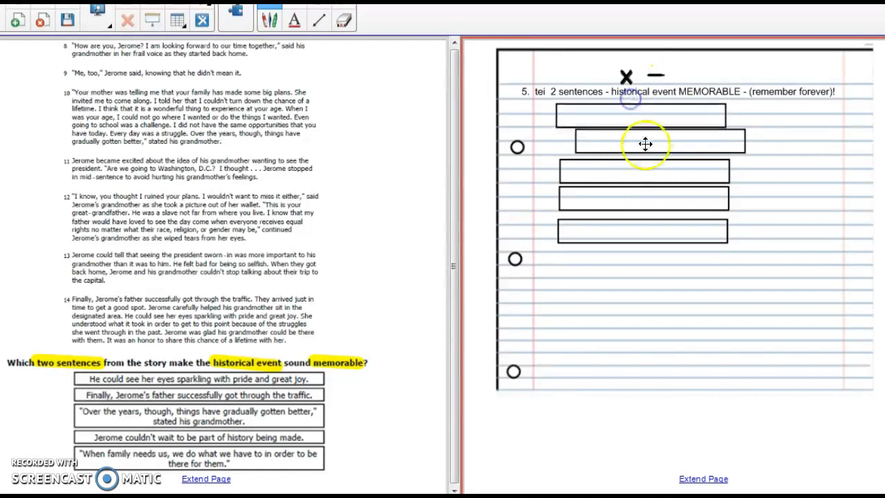
mouse_move(575, 144)
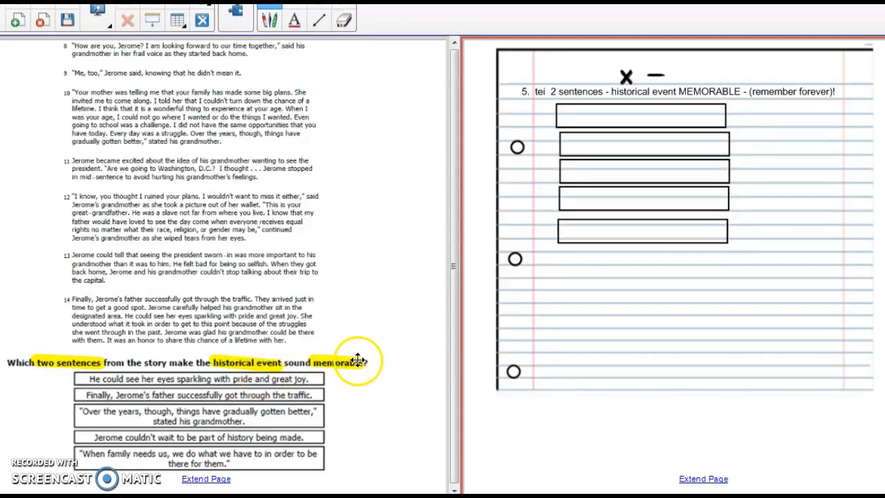
- Highlight the first answer choice and fill box one with 'eyes sparkling pride & joy'
left_click(268, 20)
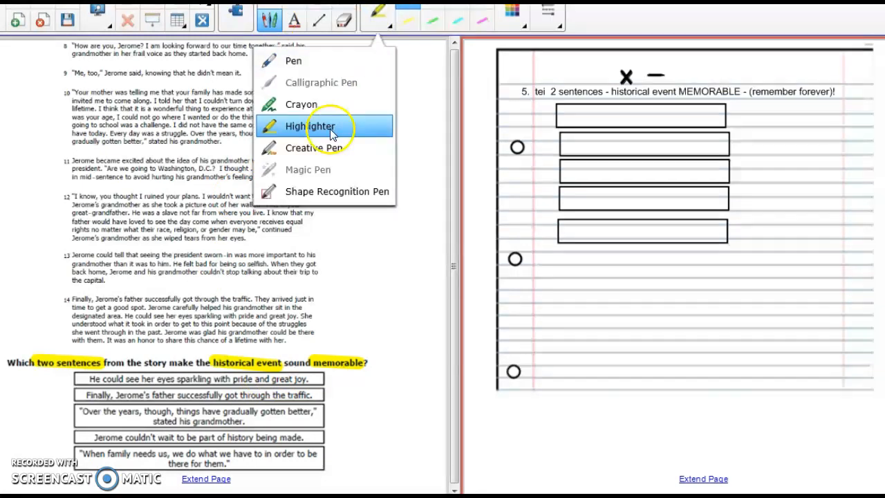
left_click(310, 126)
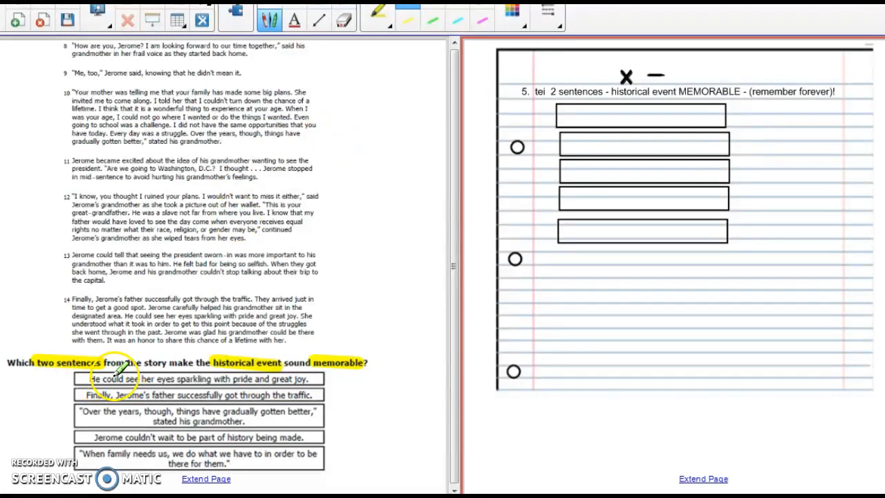
mouse_move(187, 379)
type("eye")
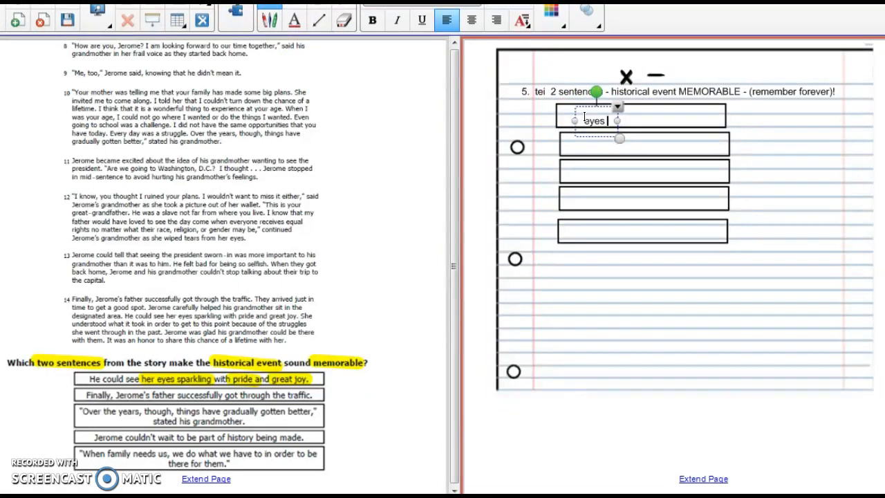
type("sparkling")
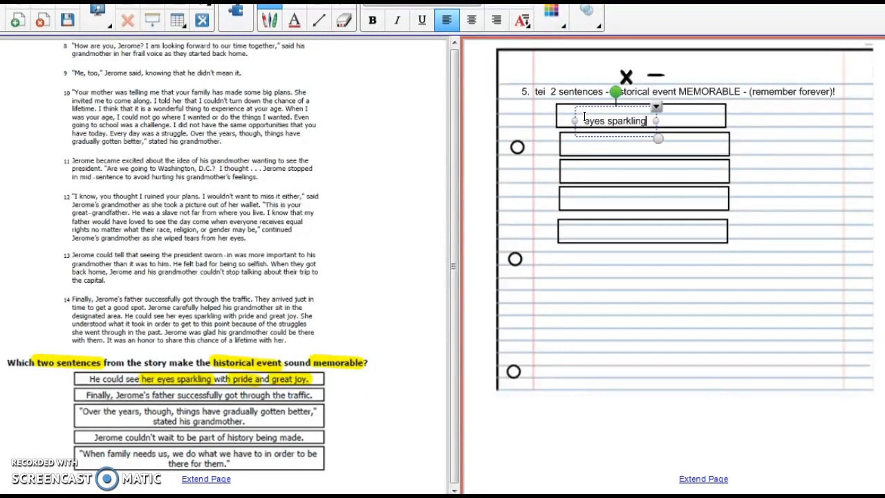
type("pride")
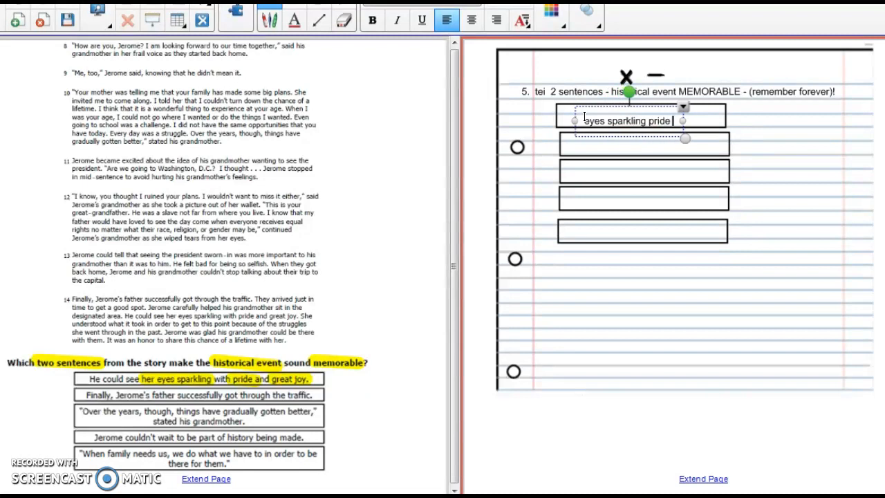
type("& joy")
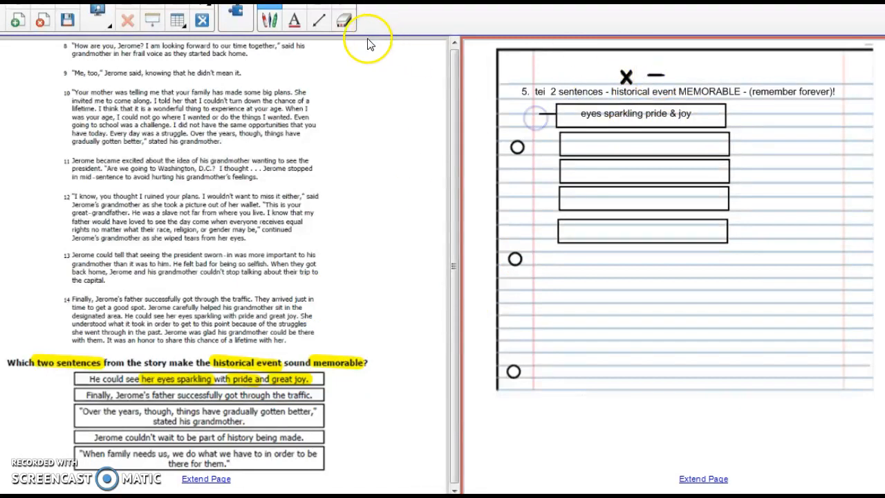
left_click(318, 20)
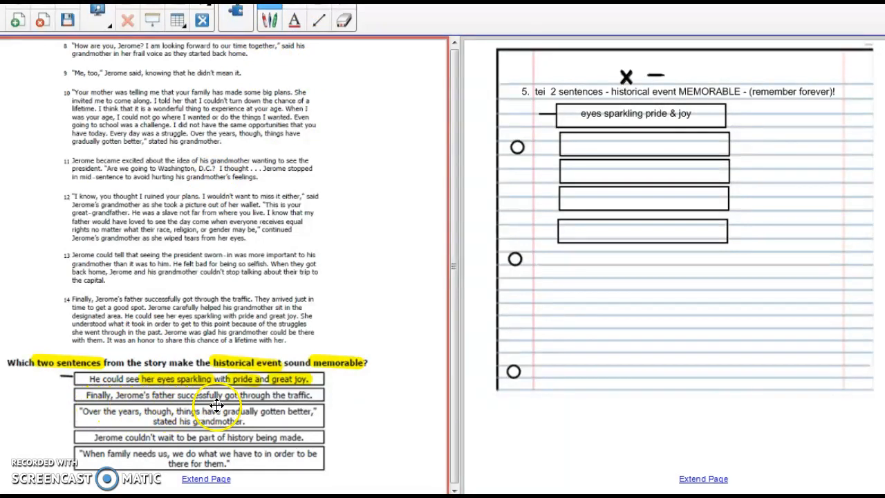
mouse_move(310, 406)
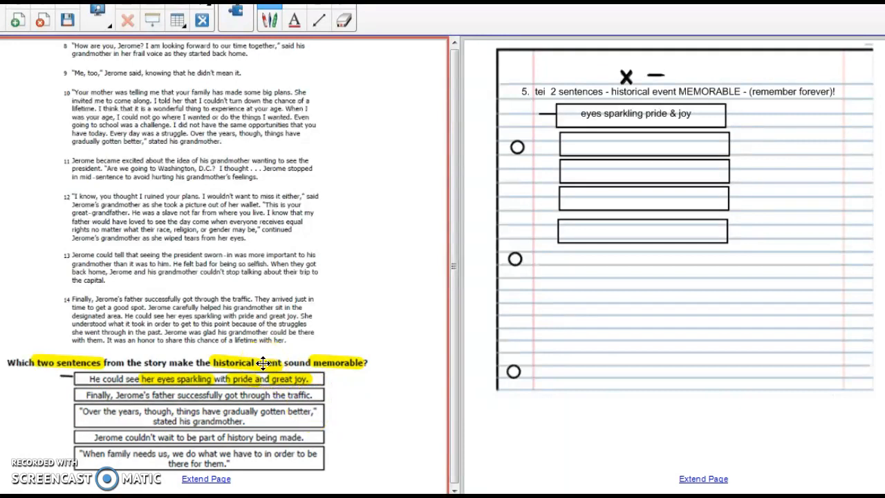
- Strike through the traffic choice and label box two 'traffic - not historical' with an X
left_click(317, 19)
type("traffic - not h")
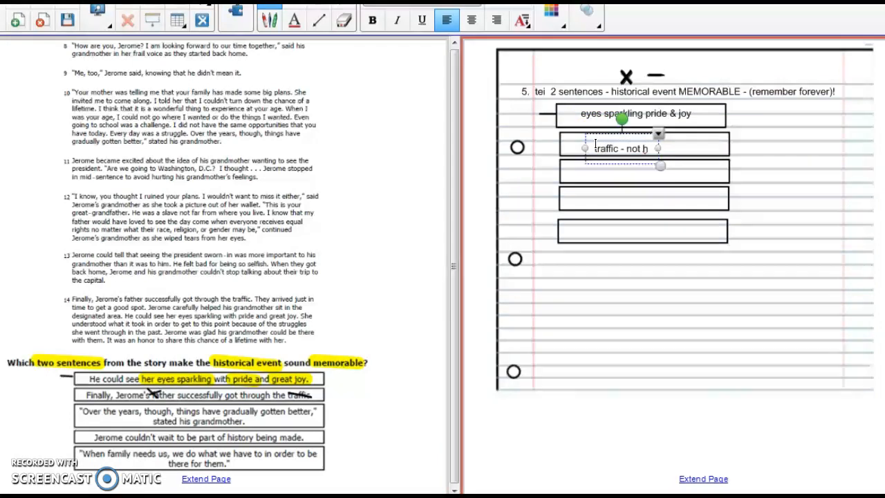
type("istorical")
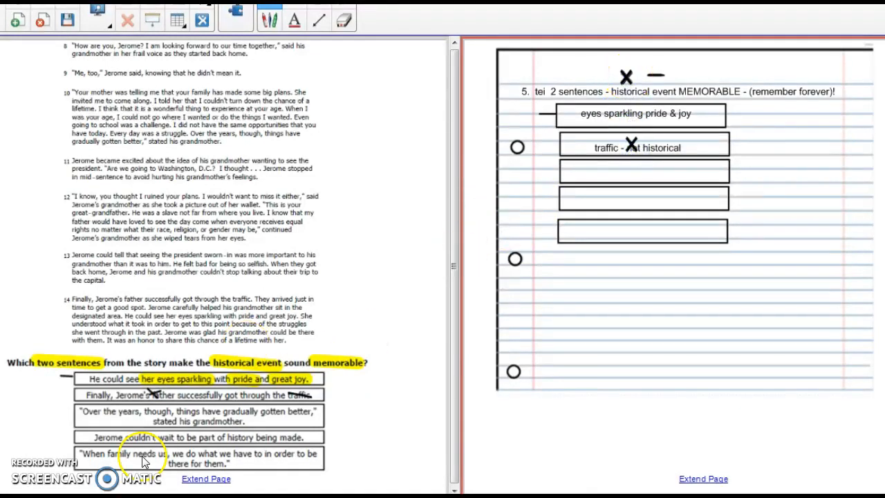
mouse_move(166, 427)
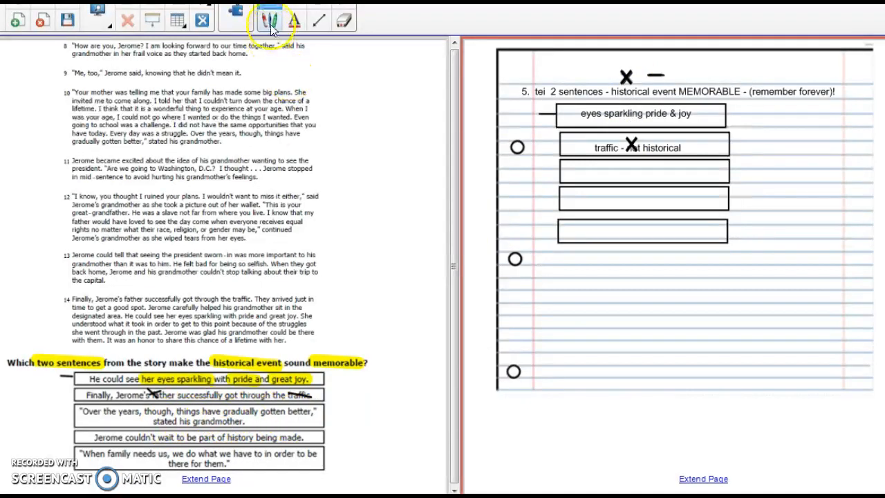
- Highlight 'part of history being made' and label box three 'over the years = not an EVENT!' with an X
left_click(268, 20)
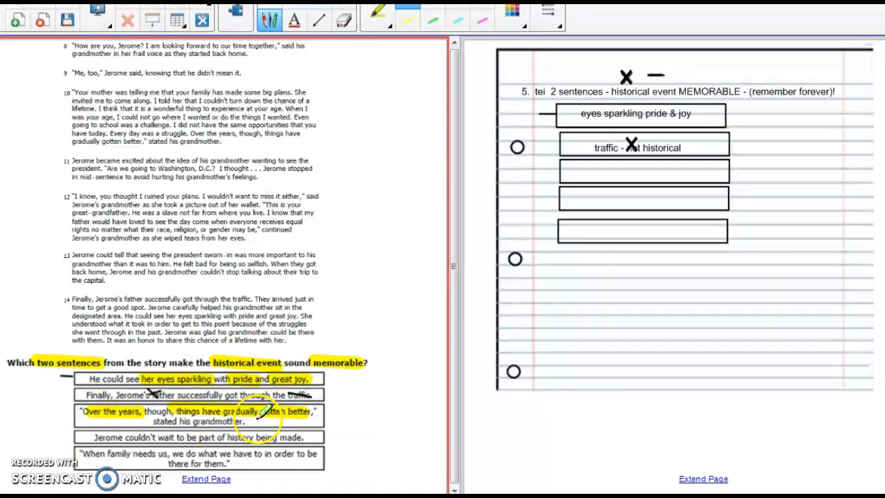
left_click(261, 20)
type("over the years")
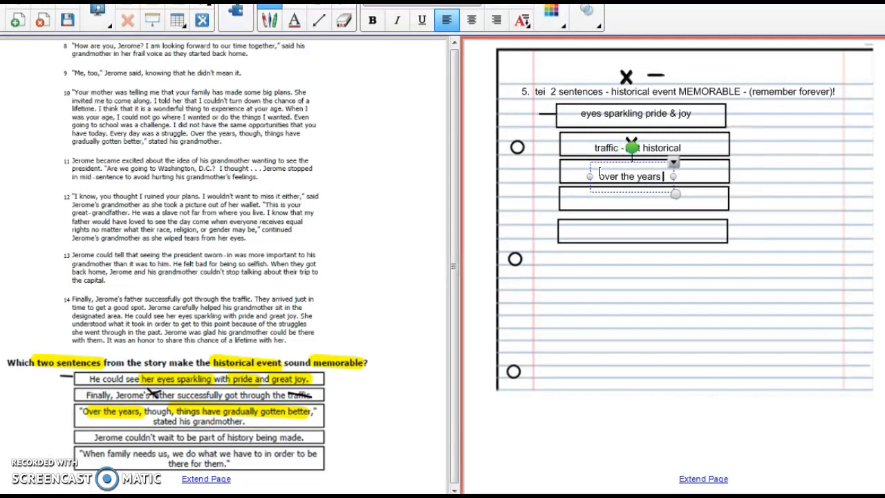
type("= not an EV")
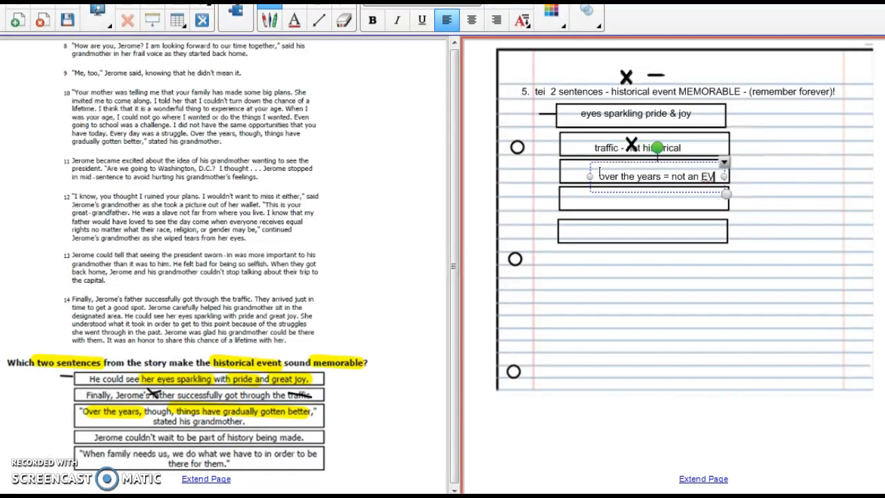
type("ENT!")
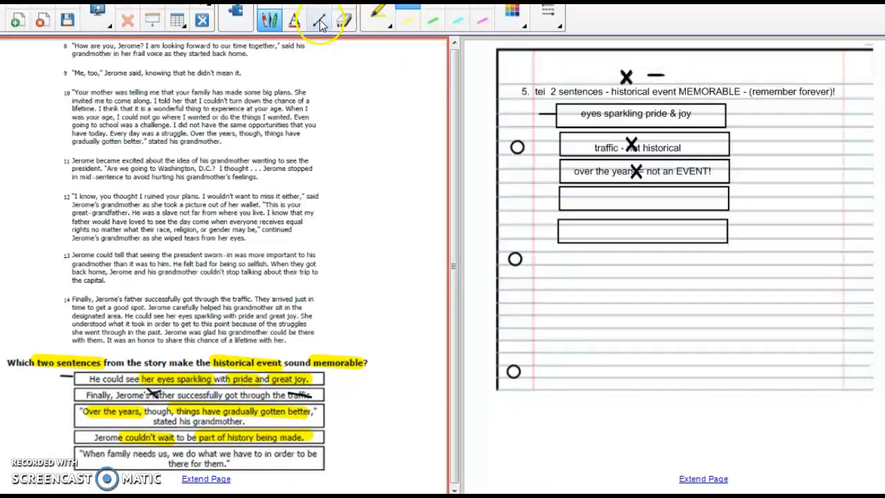
left_click(319, 20)
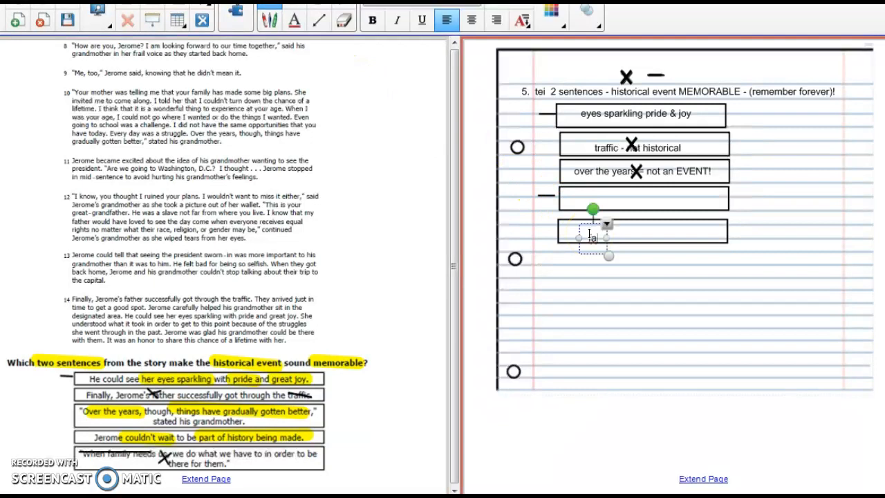
- Cross out the family choice and label box five 'family = not historical event' with an X
type("family =")
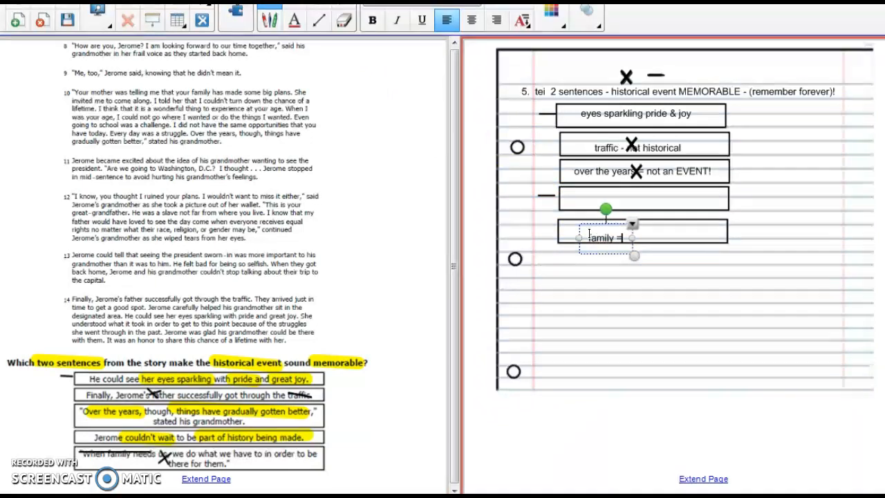
type("not historical event")
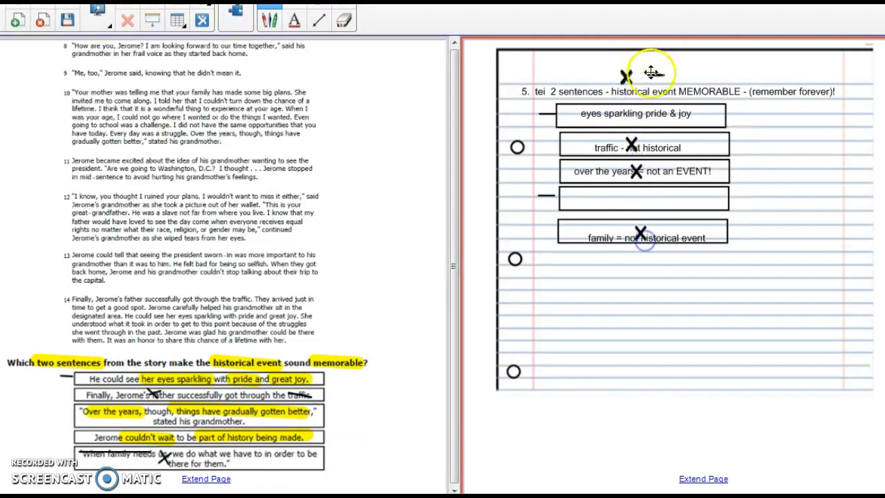
mouse_move(301, 332)
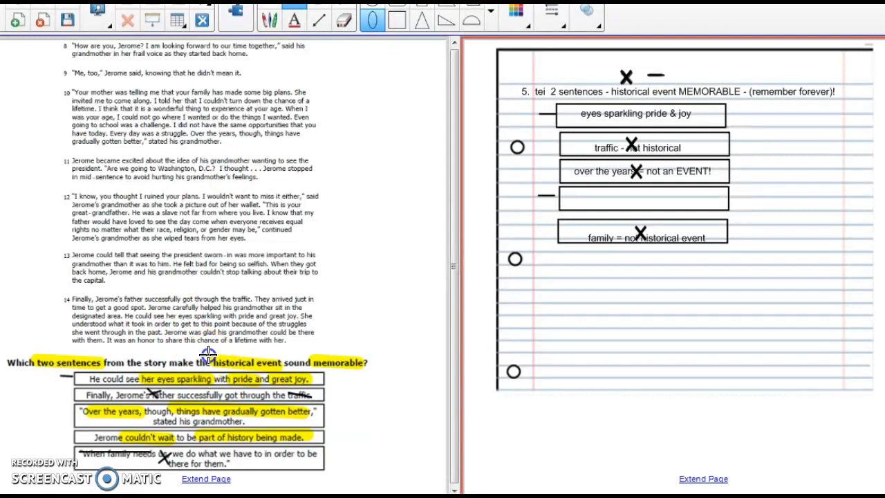
- Circle 'historical event' and 'memorable' in the question text with pen ink
left_click_drag(207, 361, 290, 362)
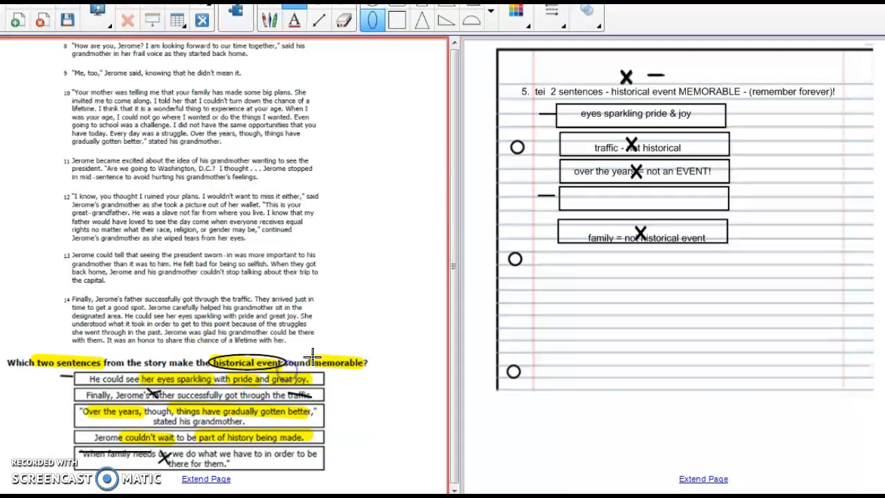
left_click_drag(315, 362, 370, 363)
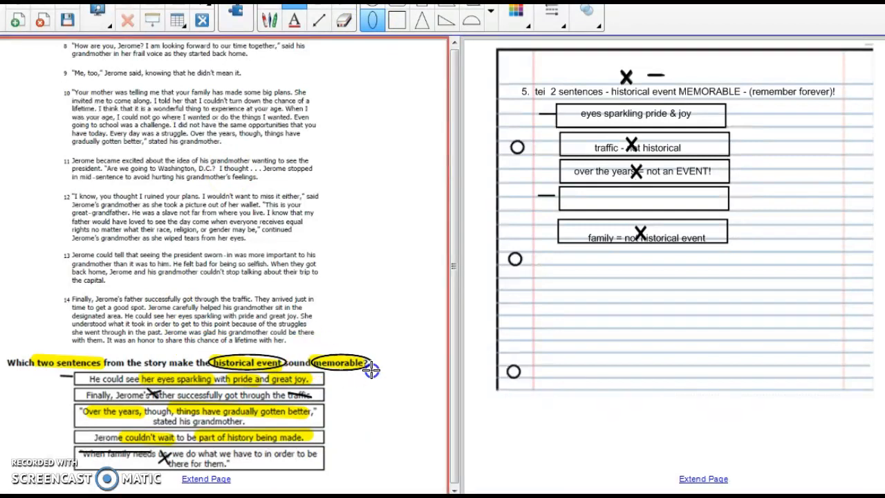